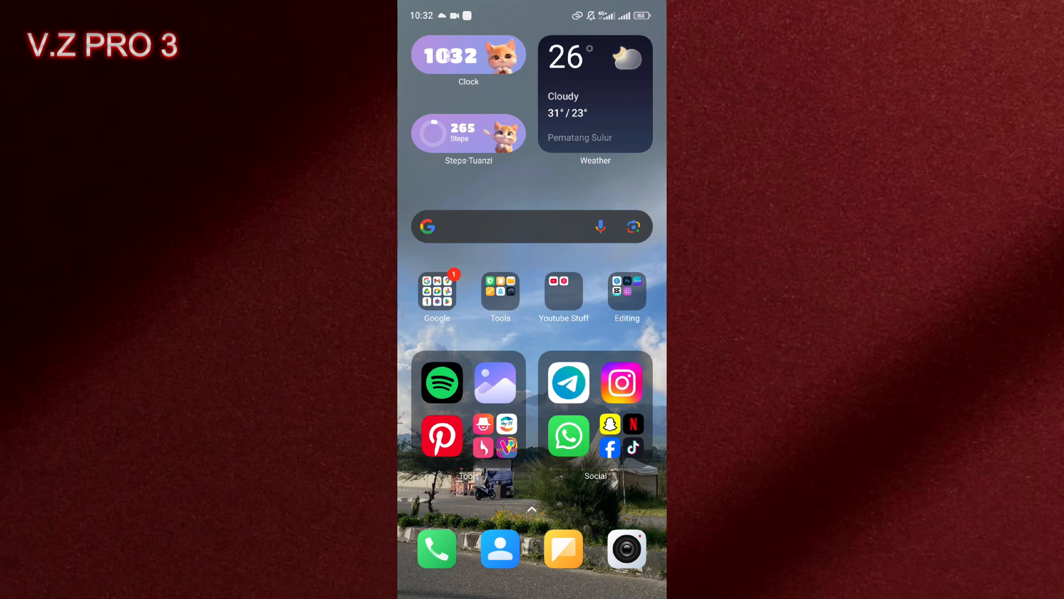
- Open the Android recent apps overview showing Telegram, Notes, WhatsApp and Chrome
scroll("left", 3)
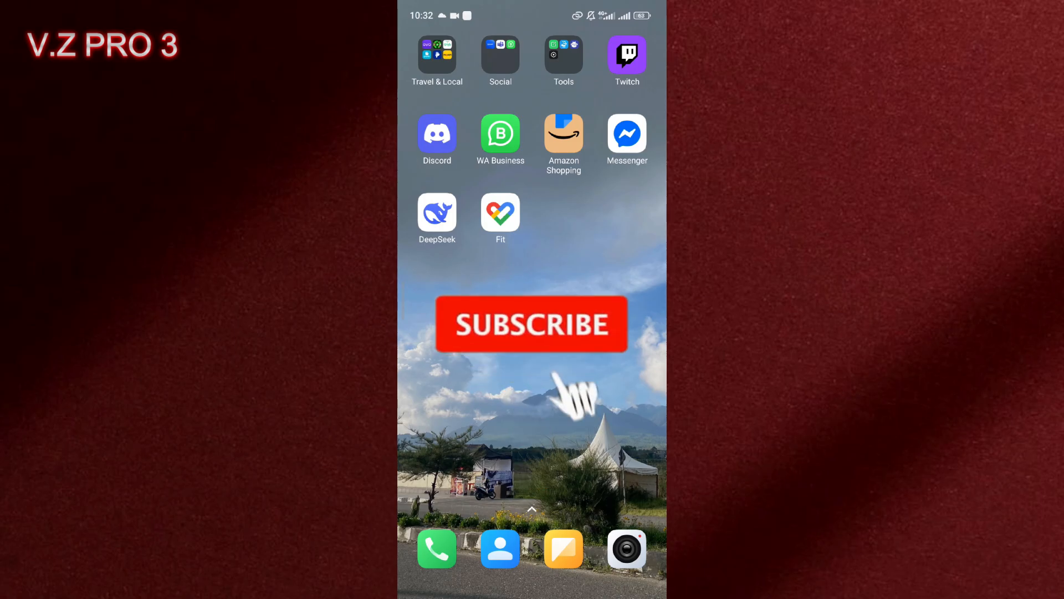
left_click(532, 323)
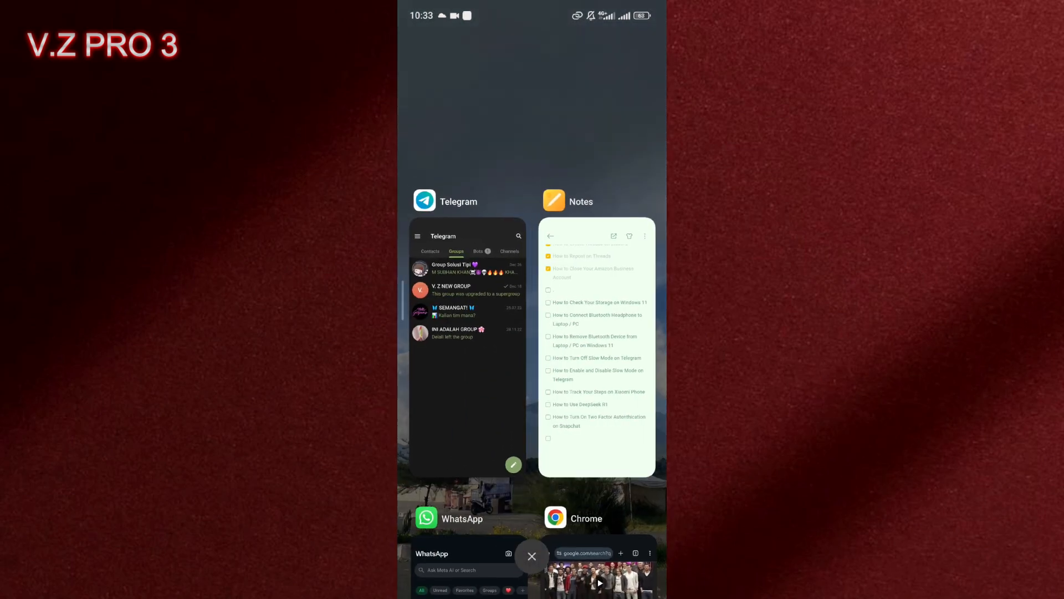
- Reopen Telegram from its recent apps card to the Groups list
left_click(467, 349)
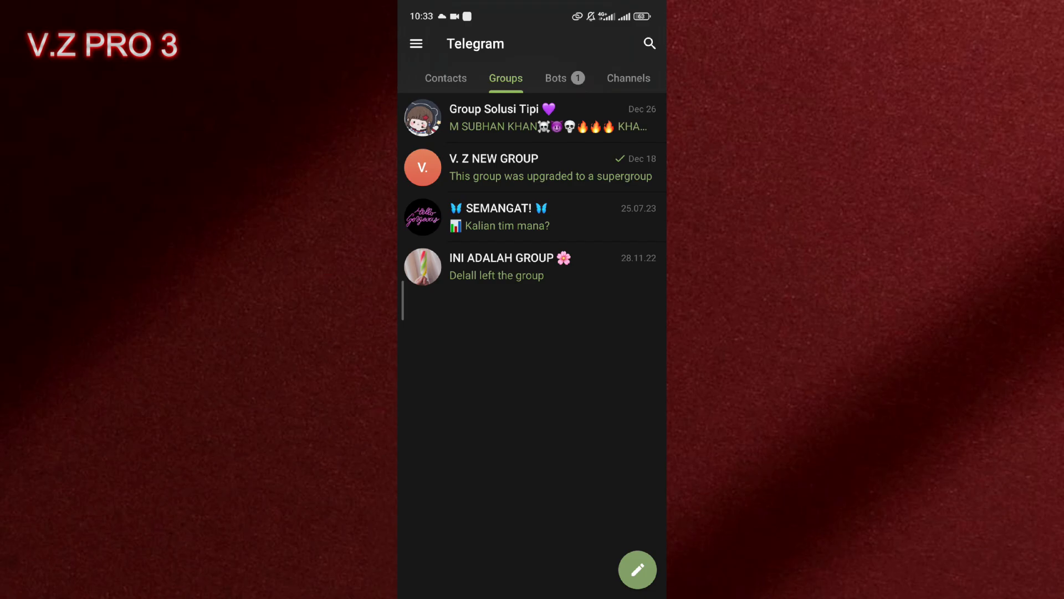
- Open V. Z NEW GROUP's info page and enter its edit settings
left_click(532, 167)
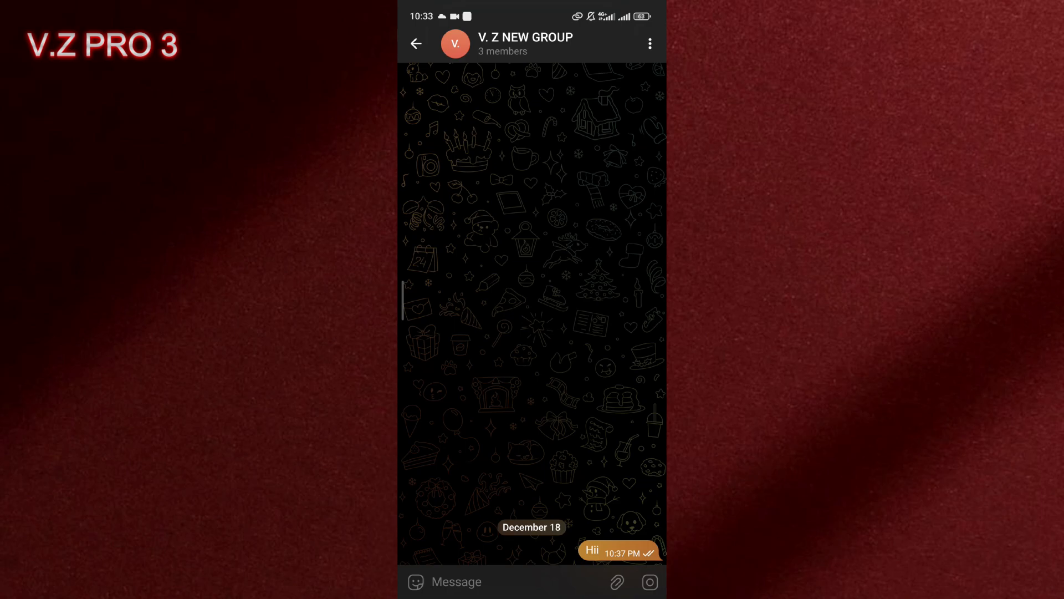
left_click(526, 44)
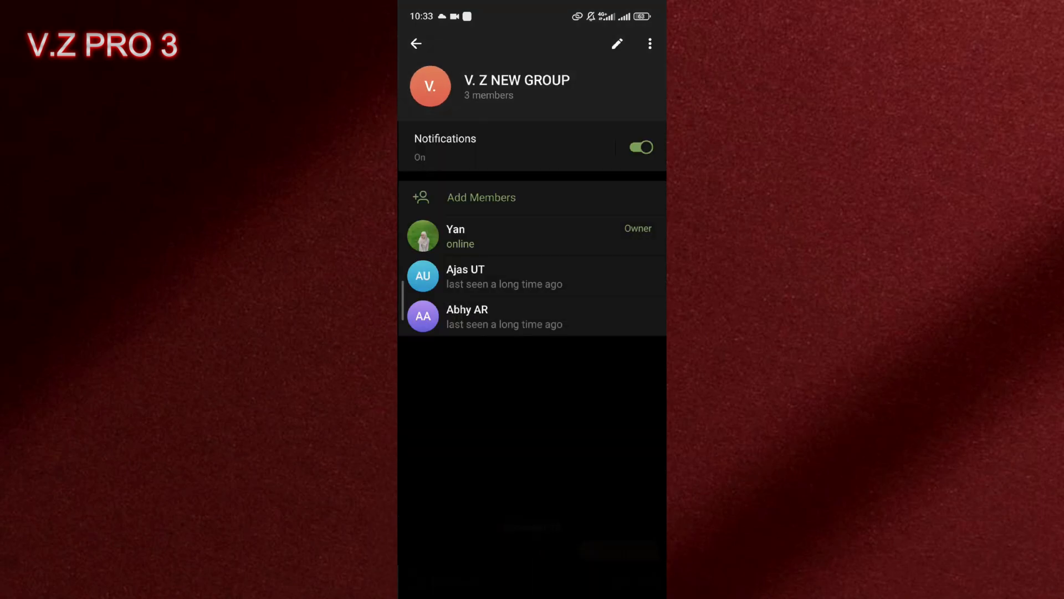
left_click(617, 43)
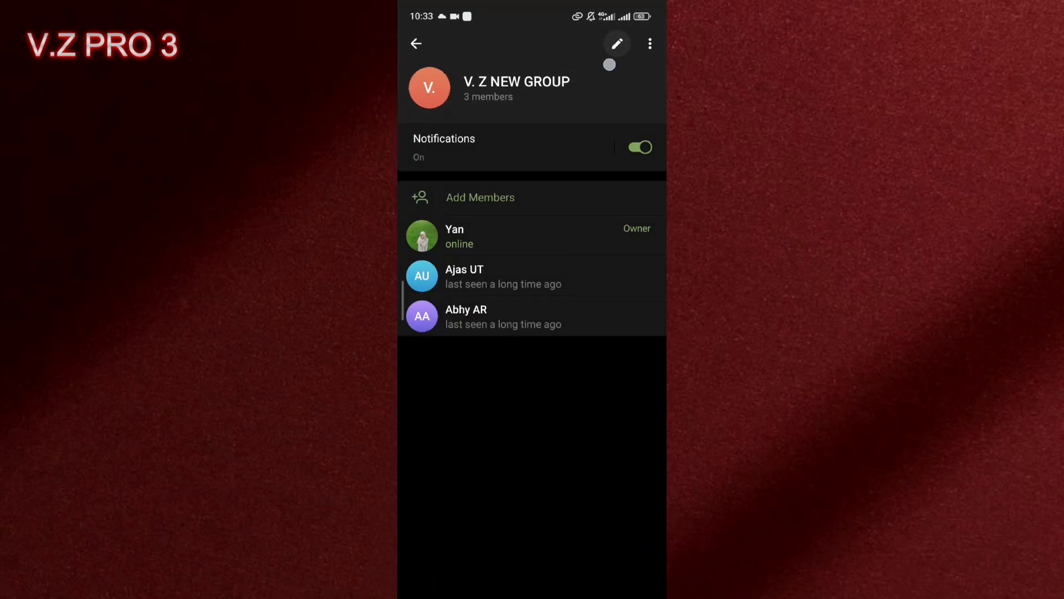
left_click(617, 43)
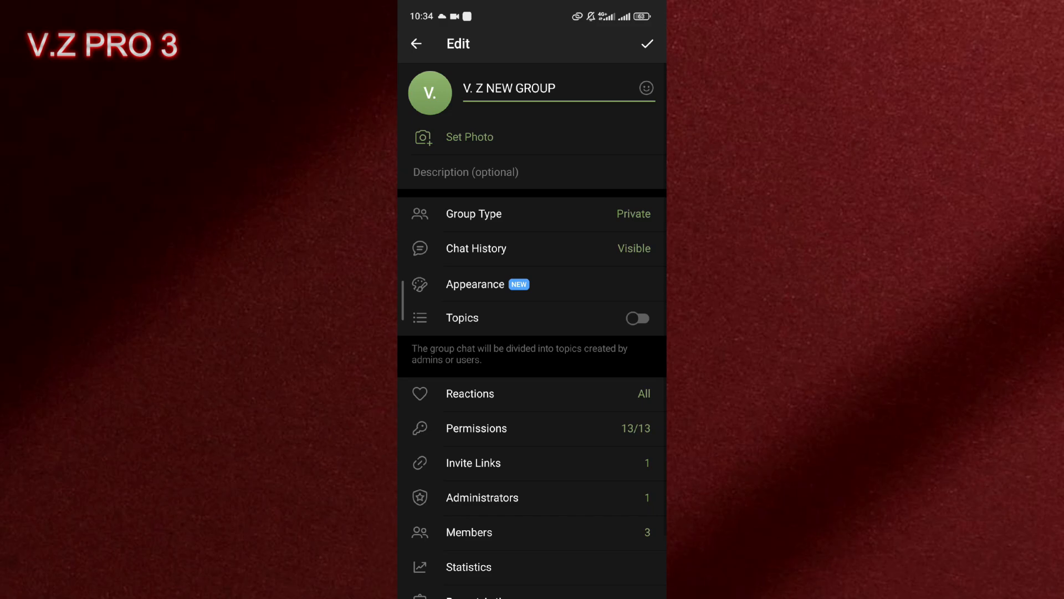
scroll("down", 3)
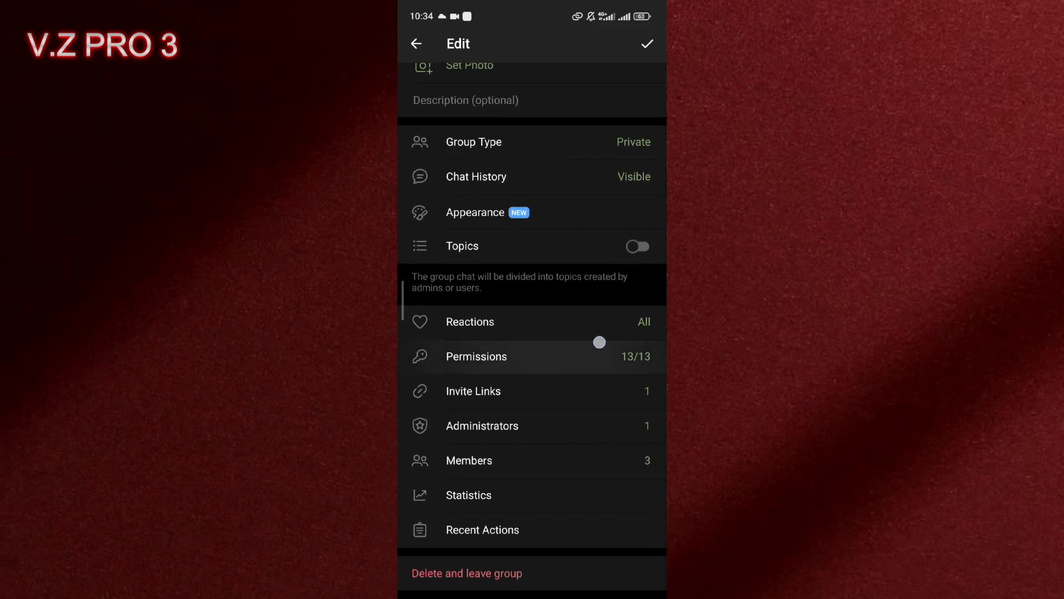
- Open Permissions for V. Z NEW GROUP, with Slow Mode at Off
left_click(477, 356)
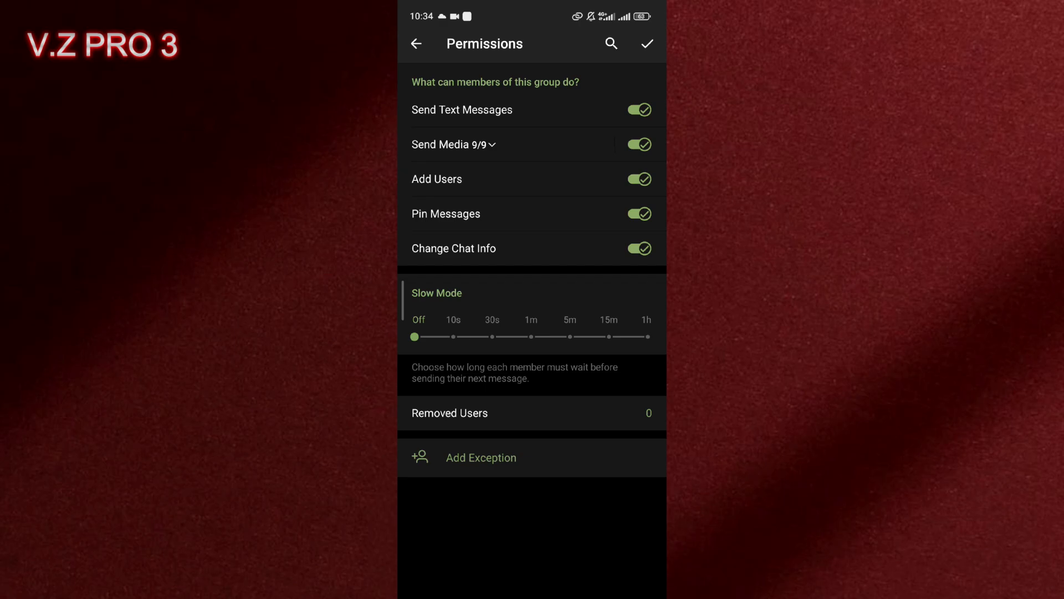
- Save the permissions with the checkmark, returning to edit settings at 13/13
left_click(416, 43)
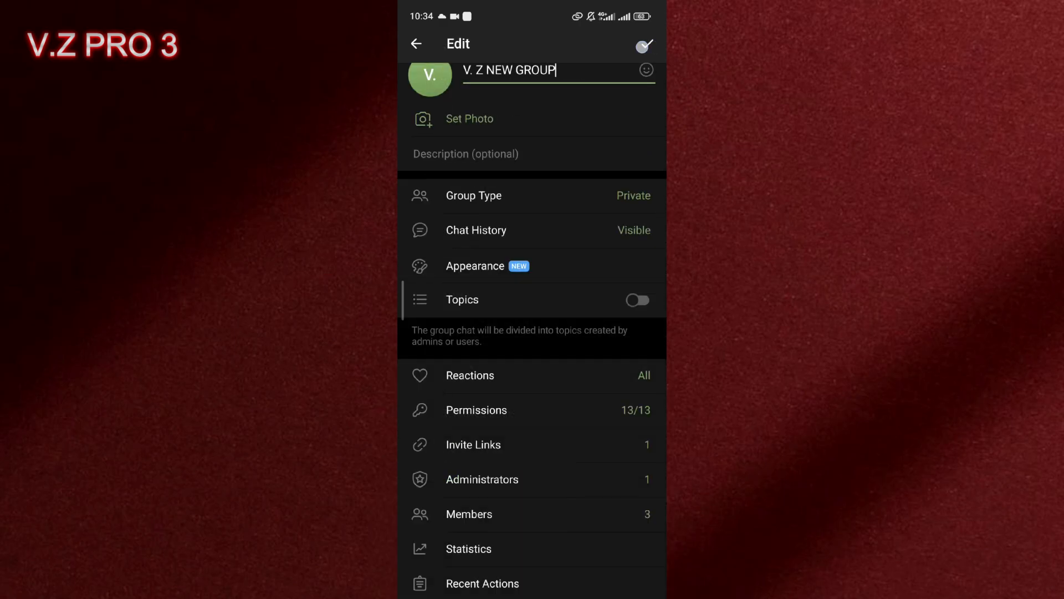